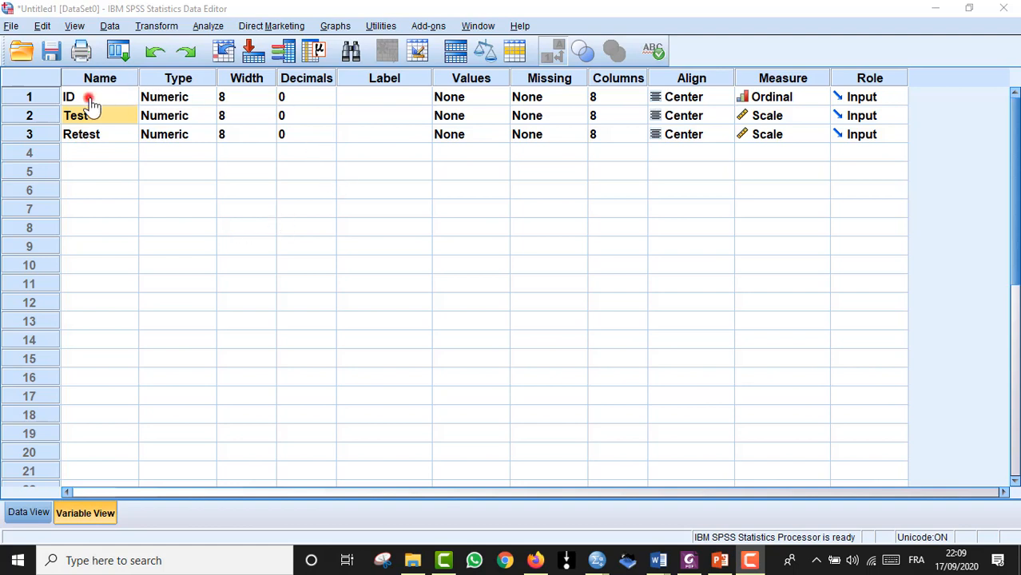
Step: Set ID's measurement level to Nominal and confirm Test and Retest stay Scale
left_click(88, 97)
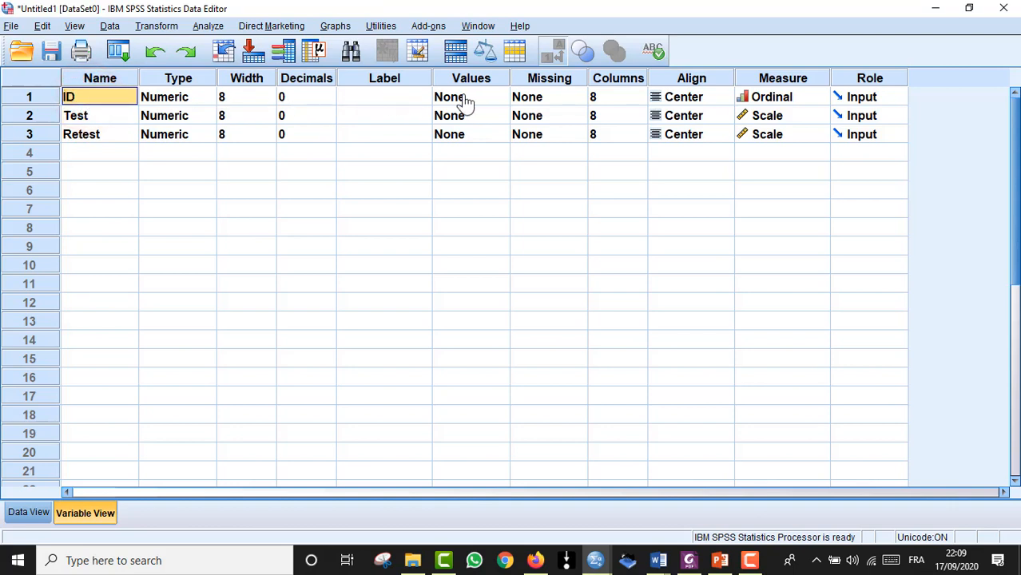
mouse_move(797, 94)
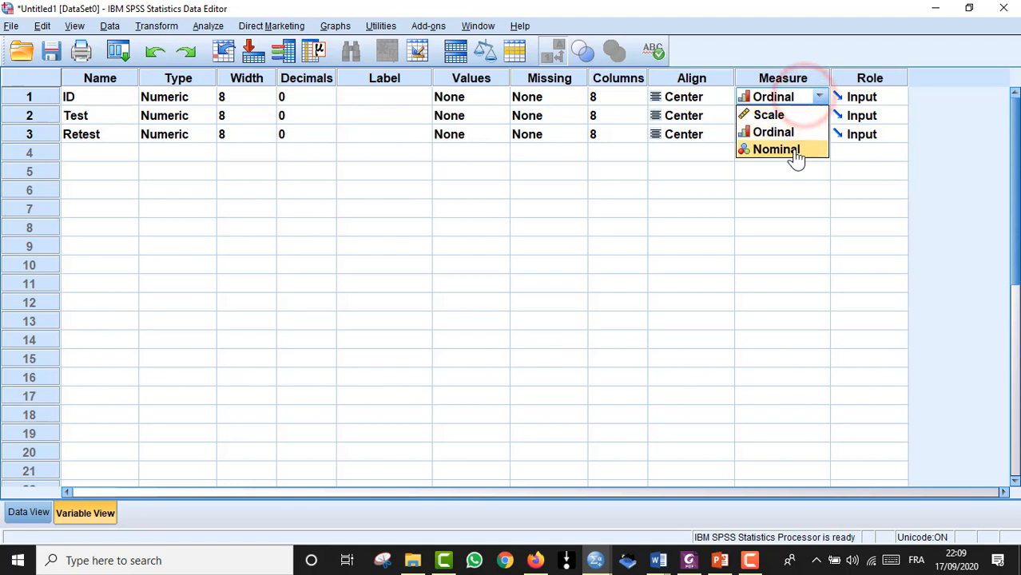
left_click(773, 150)
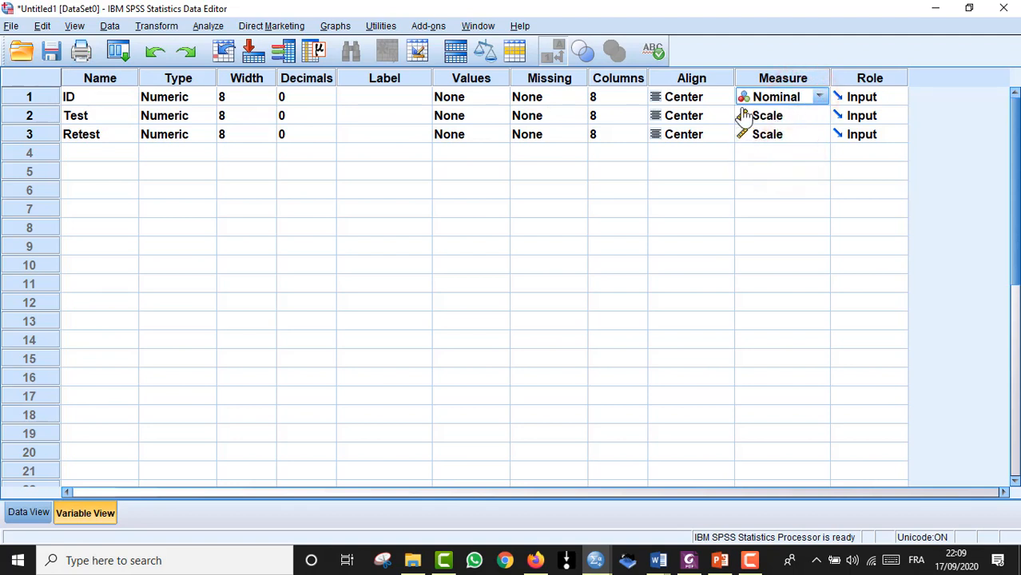
left_click(79, 115)
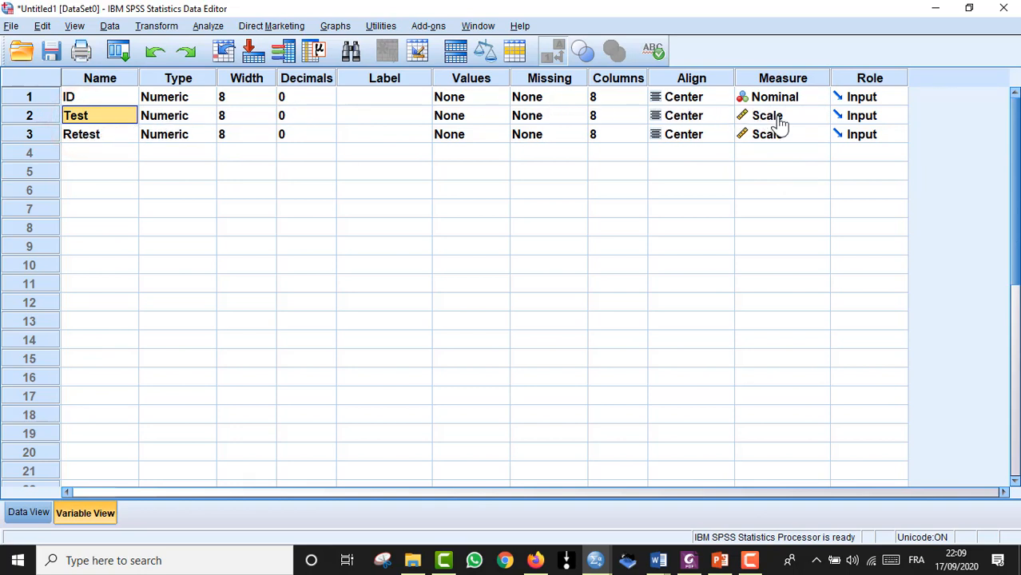
left_click(773, 115)
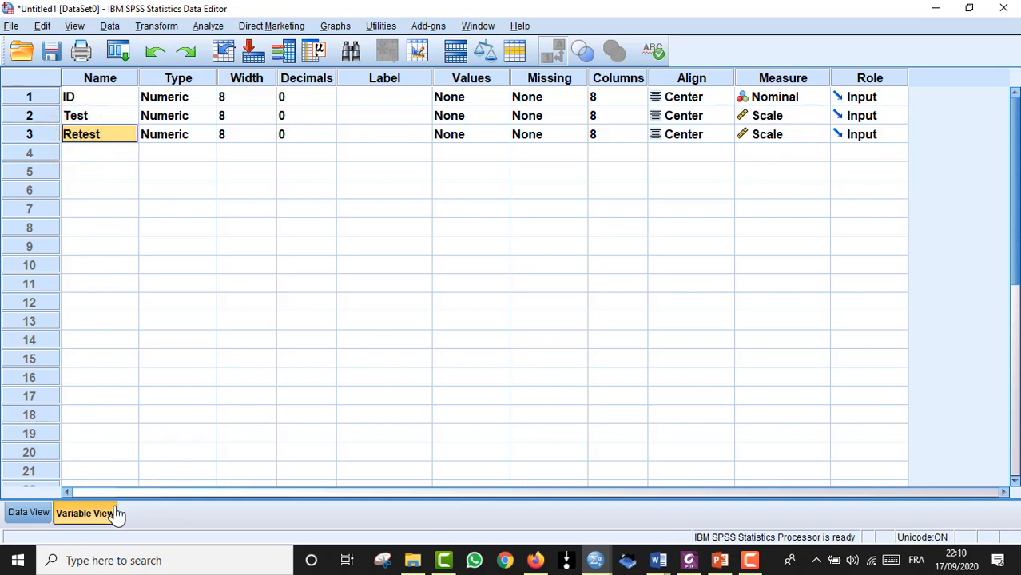
Step: Switch to Data View showing the five cases' Test and Retest values
left_click(26, 511)
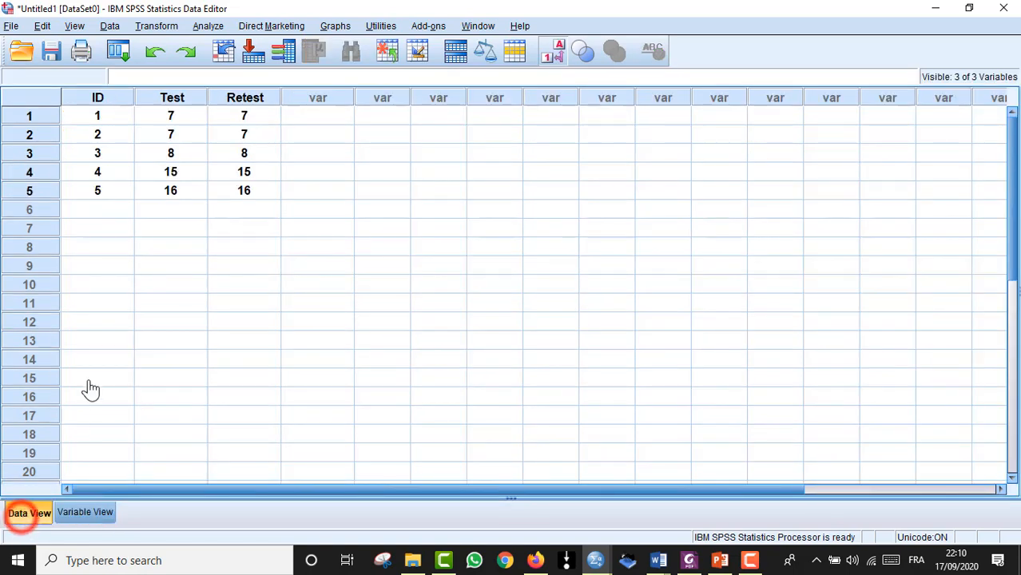
mouse_move(103, 108)
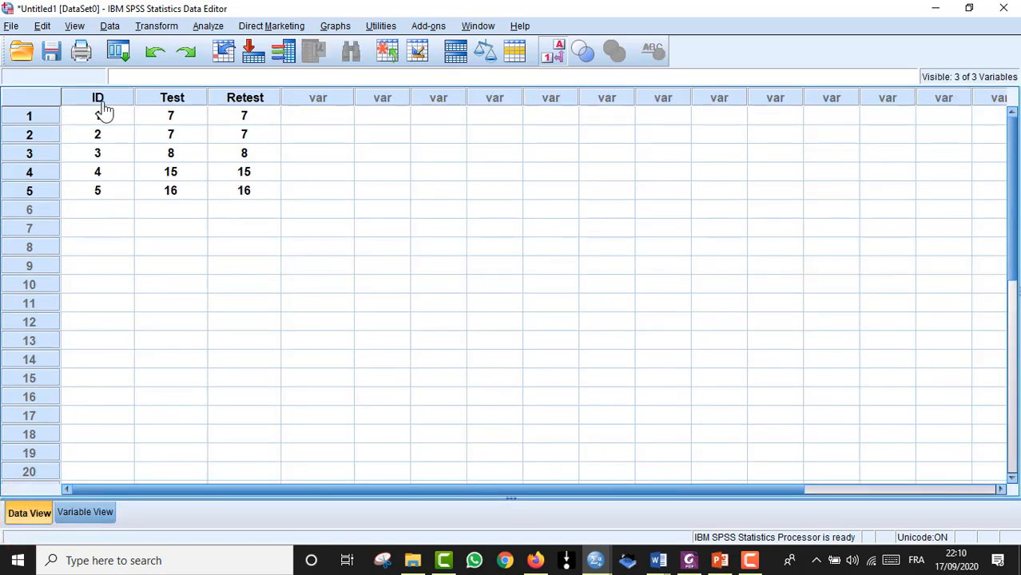
mouse_move(118, 104)
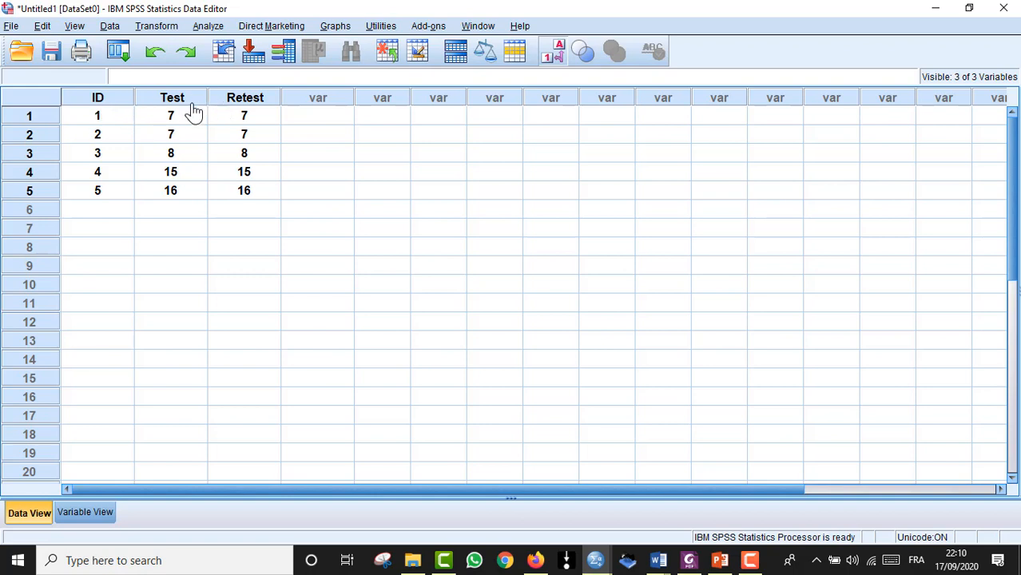
mouse_move(101, 123)
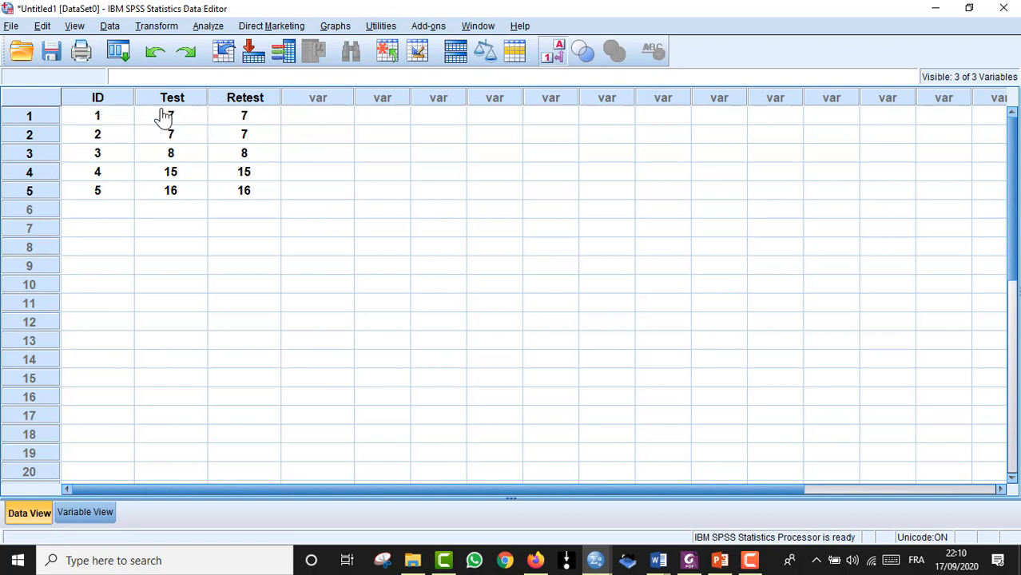
mouse_move(264, 115)
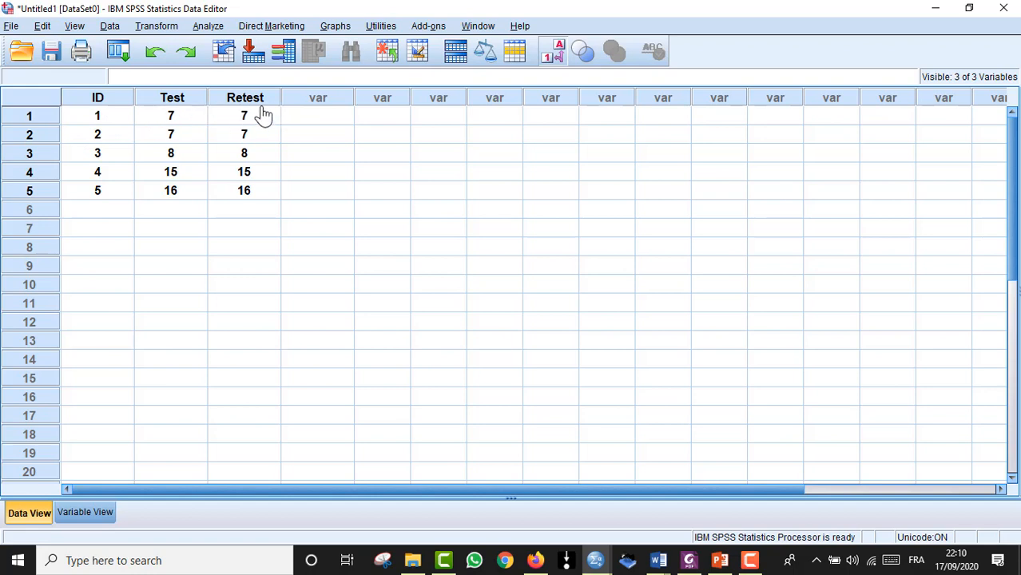
mouse_move(178, 150)
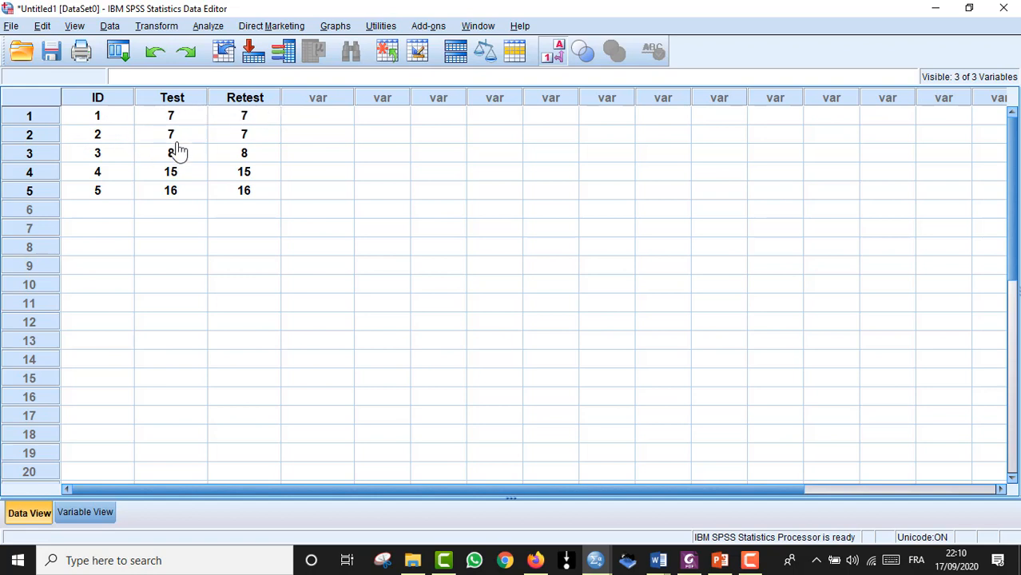
mouse_move(175, 227)
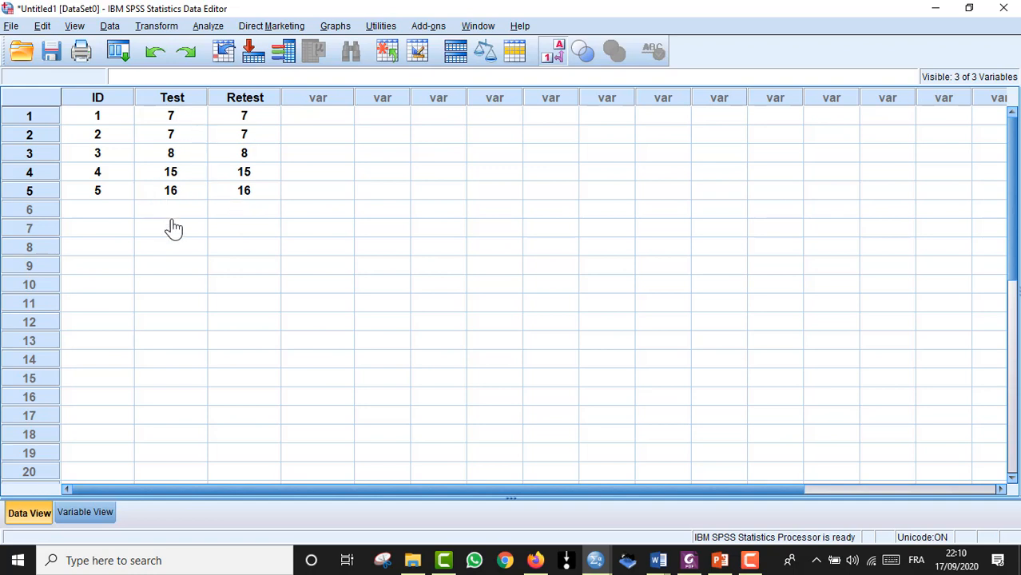
mouse_move(206, 134)
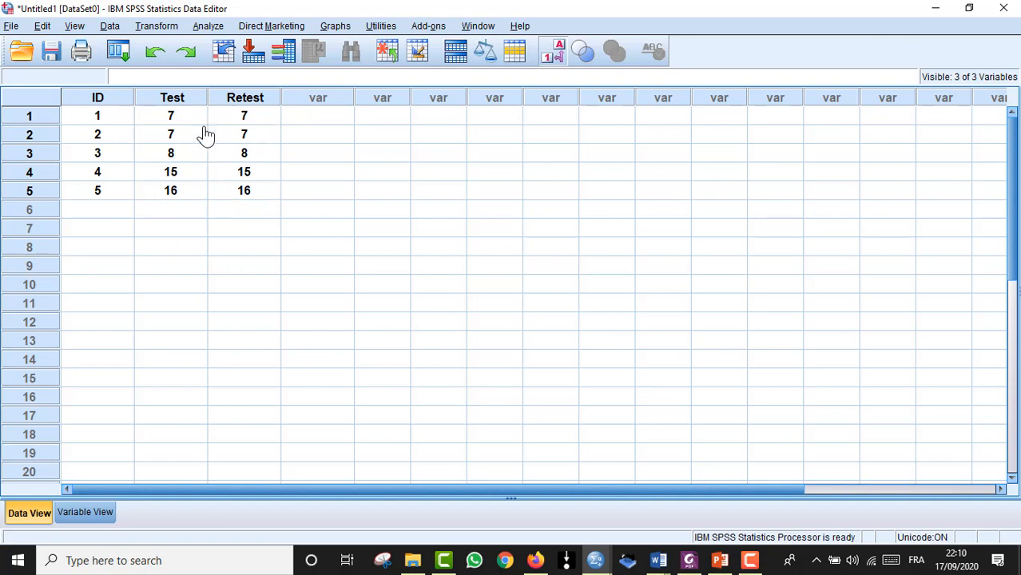
mouse_move(285, 97)
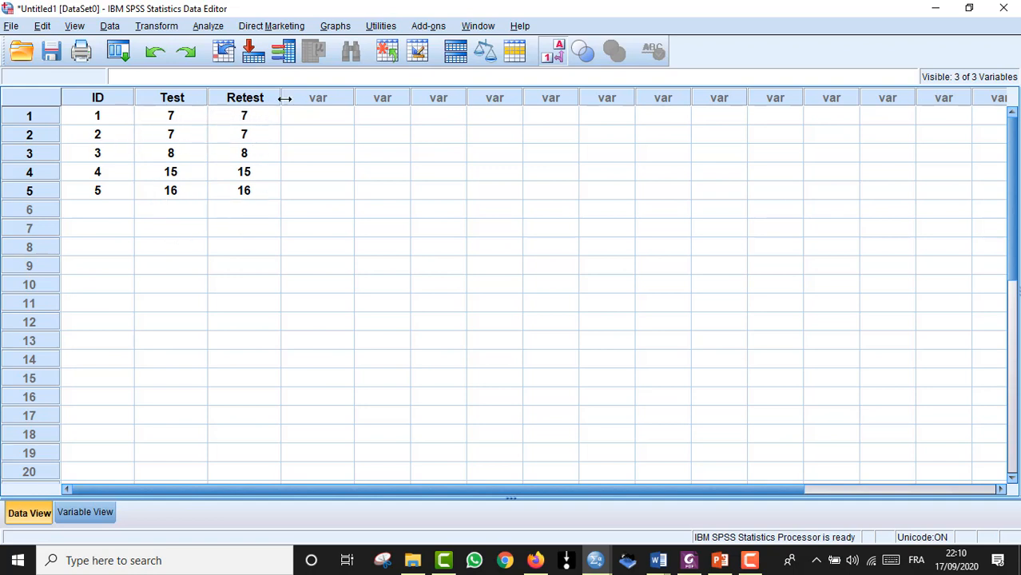
mouse_move(185, 124)
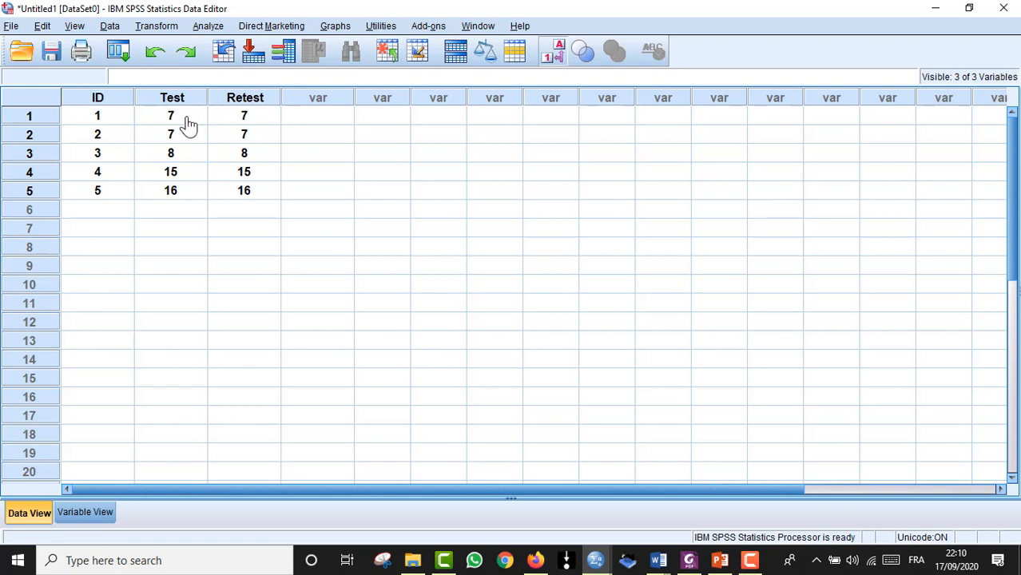
mouse_move(230, 128)
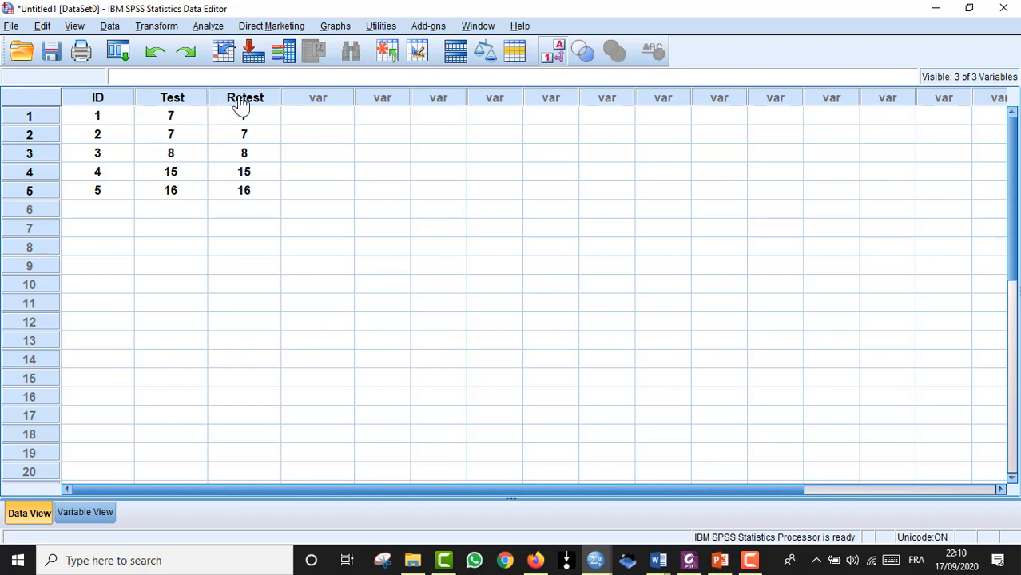
mouse_move(182, 147)
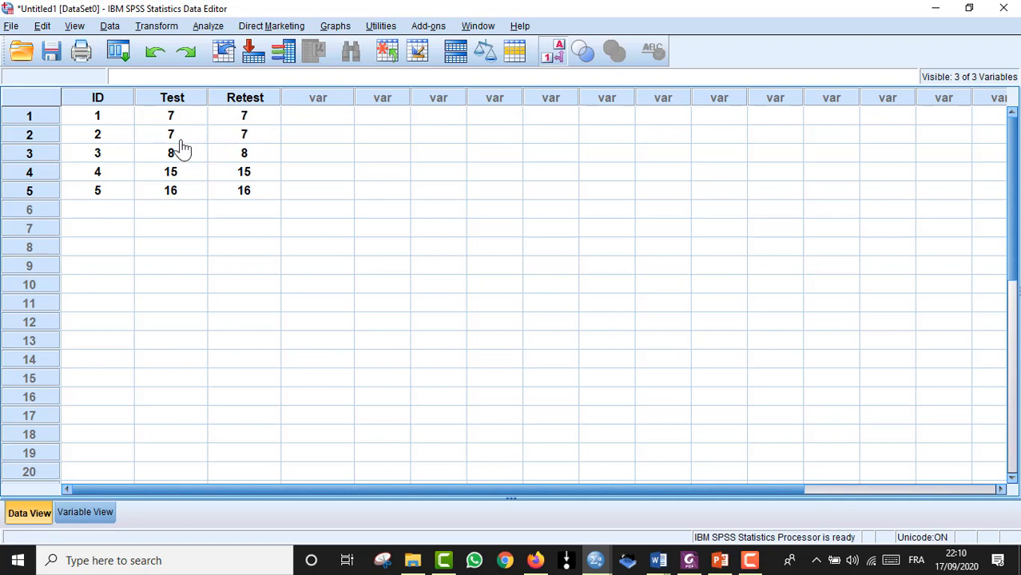
mouse_move(217, 126)
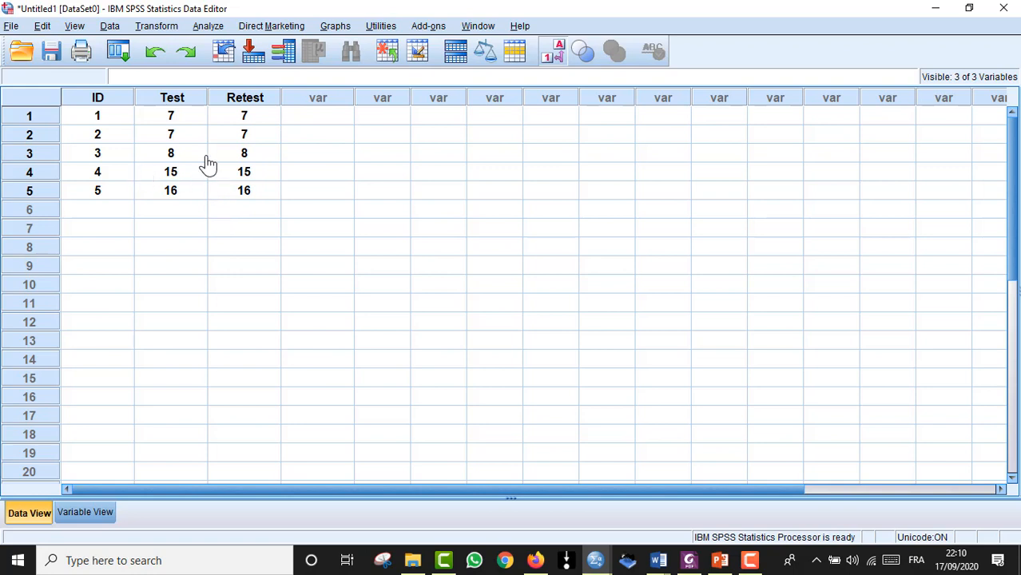
mouse_move(207, 211)
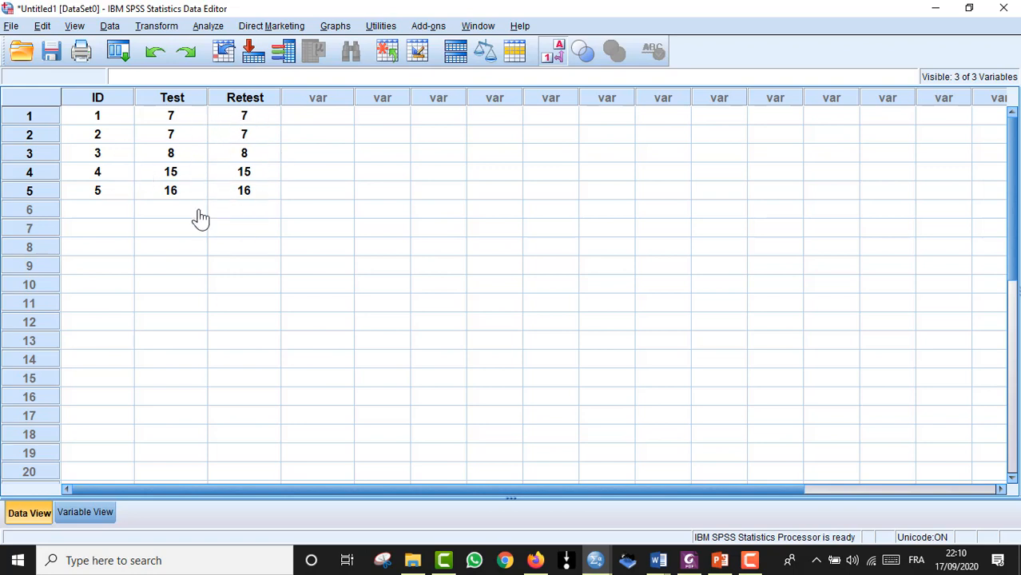
mouse_move(214, 200)
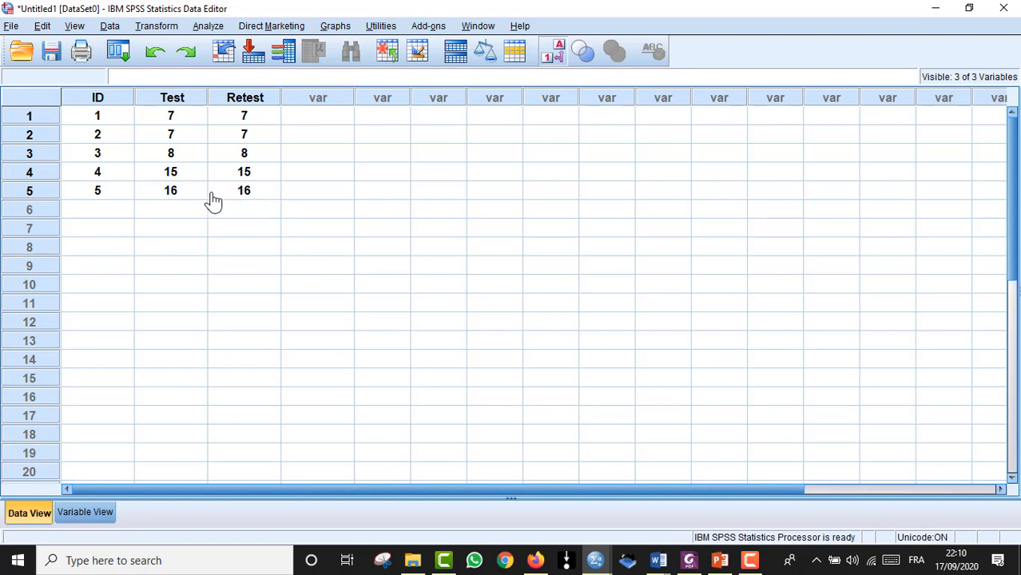
mouse_move(270, 182)
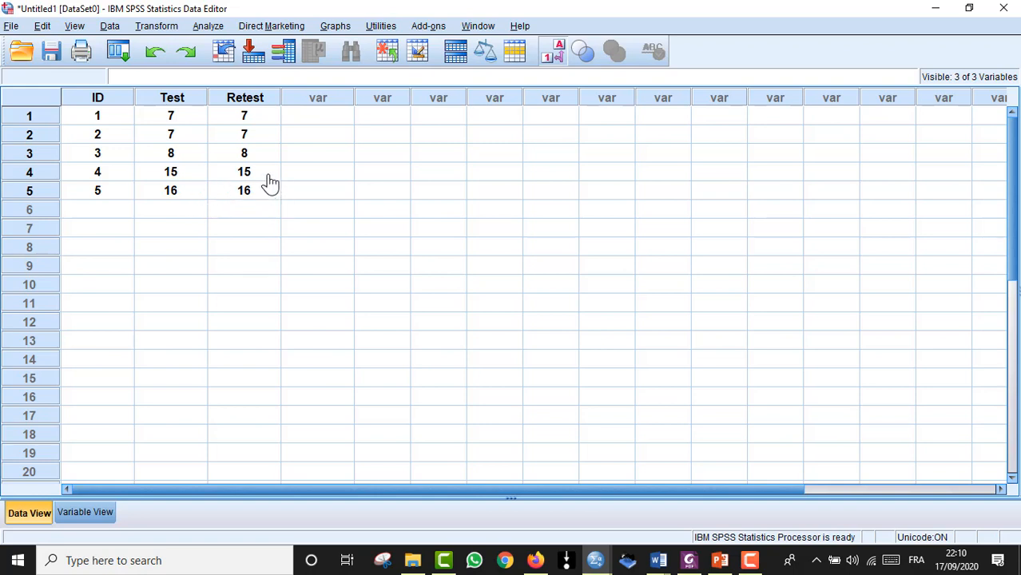
Step: Start a Reliability Analysis from Analyze > Scale with Test and Retest as items
left_click(209, 25)
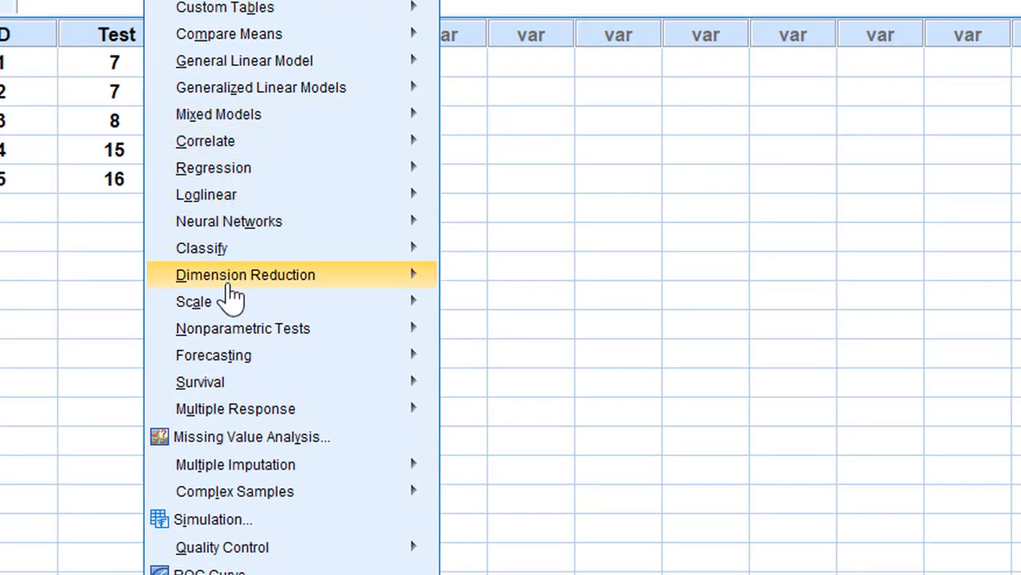
mouse_move(224, 305)
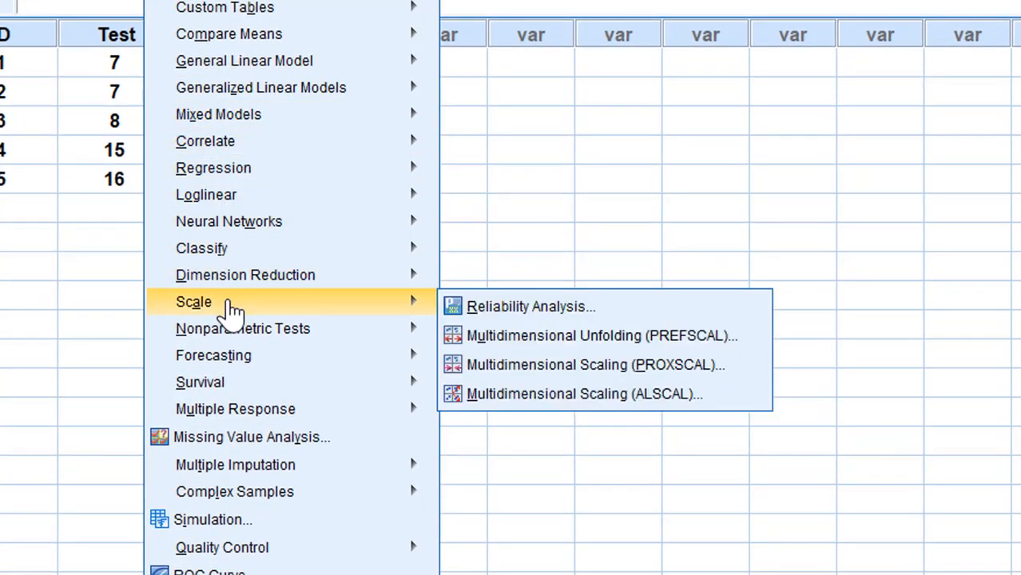
left_click(530, 306)
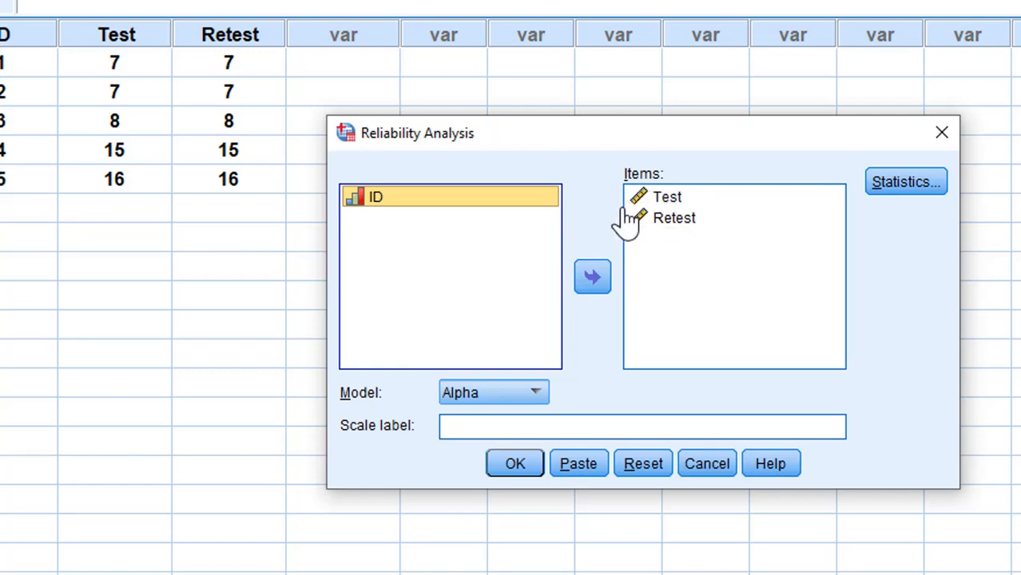
Step: Request the intraclass correlation coefficient in the reliability Statistics options, model Two-Way Mixed
left_click(906, 182)
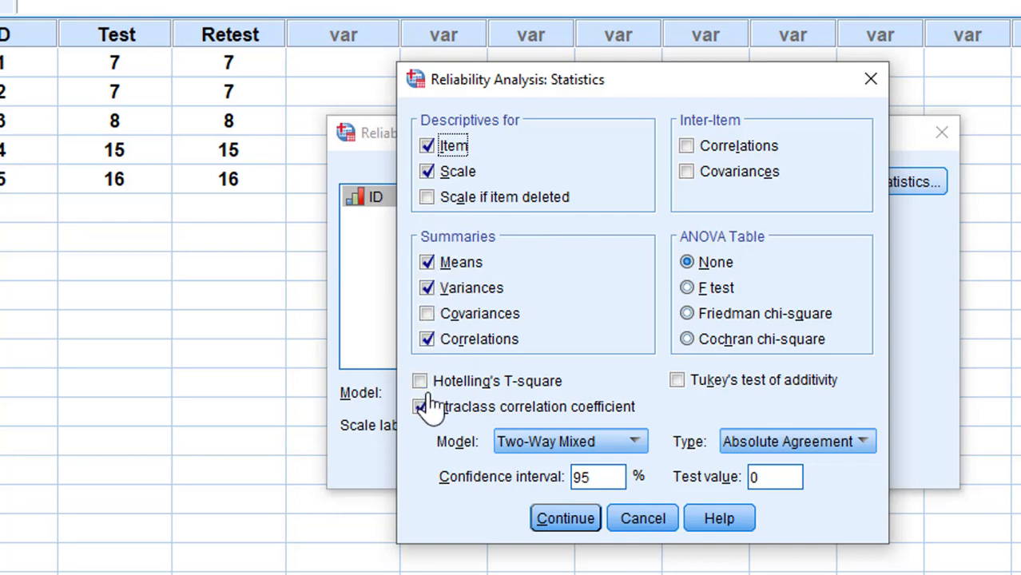
left_click(418, 407)
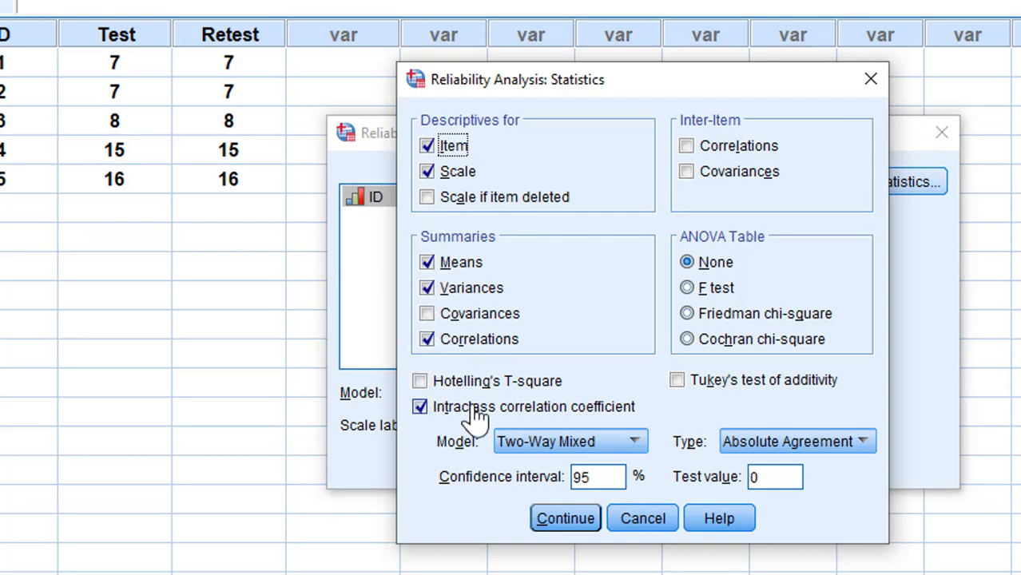
mouse_move(593, 441)
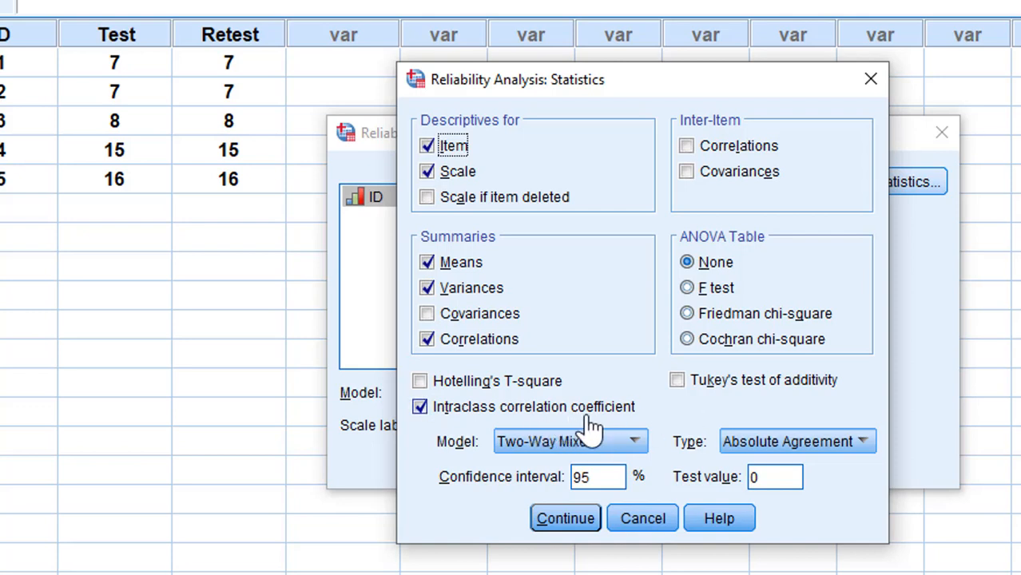
mouse_move(566, 449)
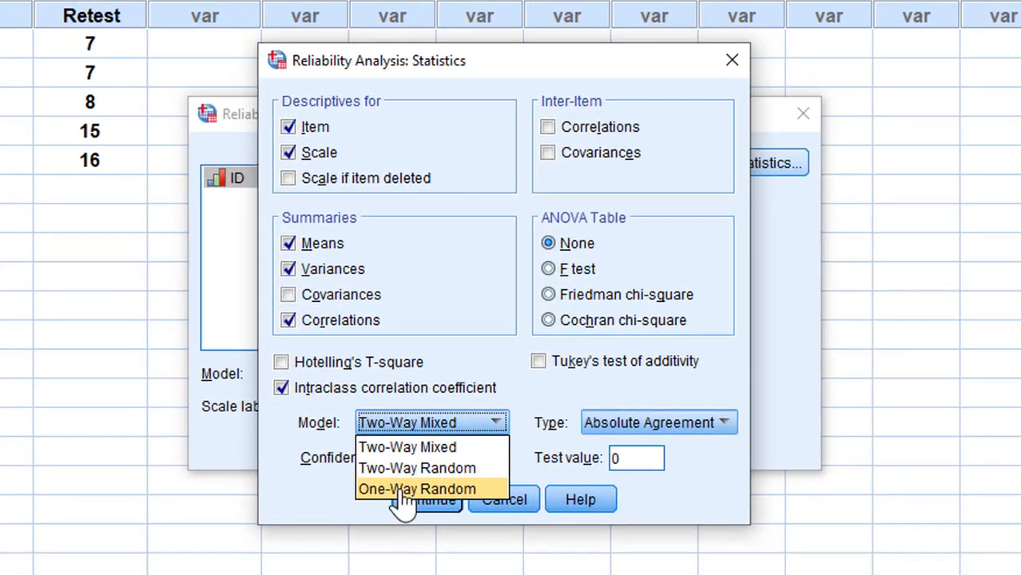
mouse_move(444, 505)
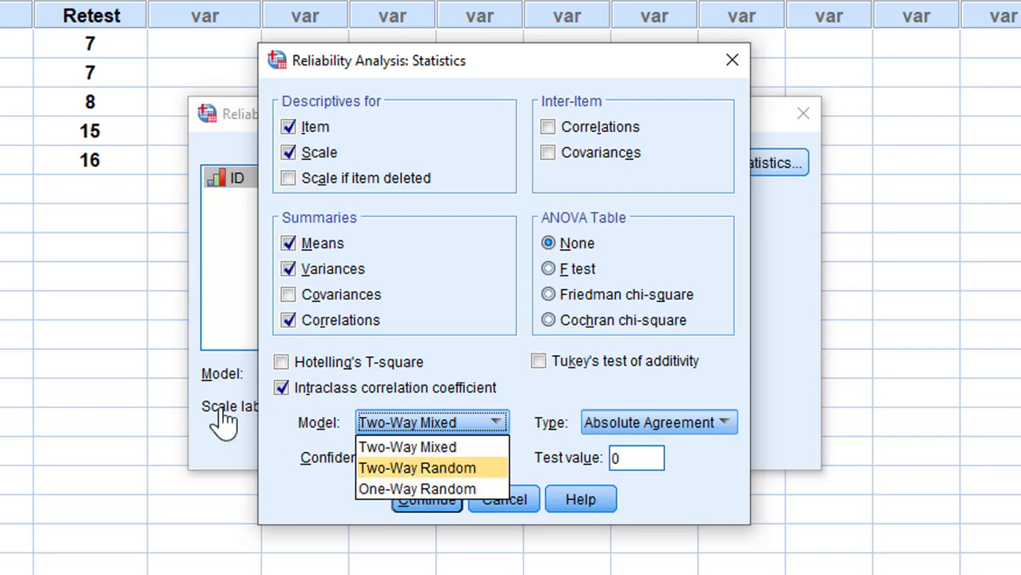
mouse_move(34, 24)
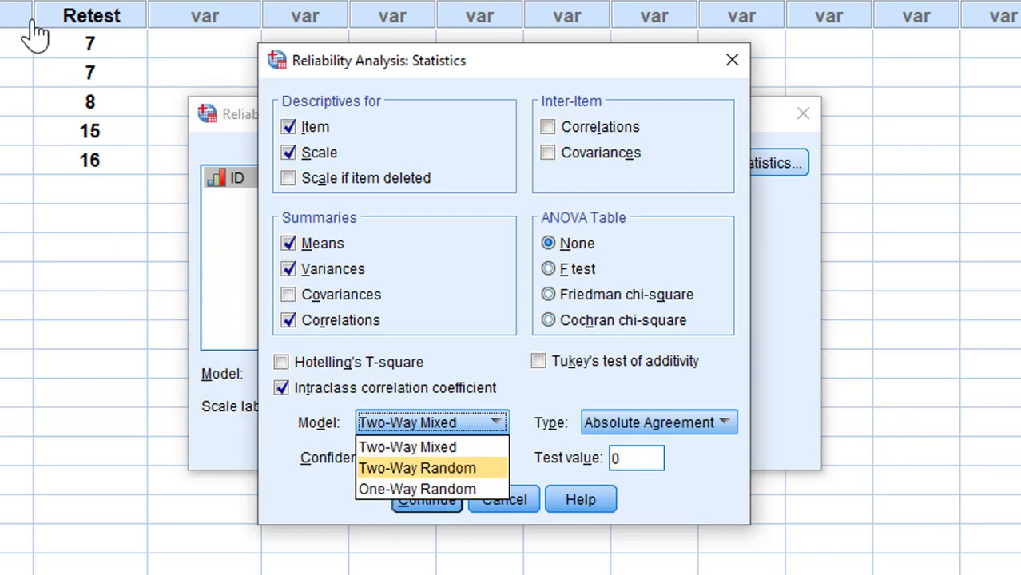
mouse_move(68, 19)
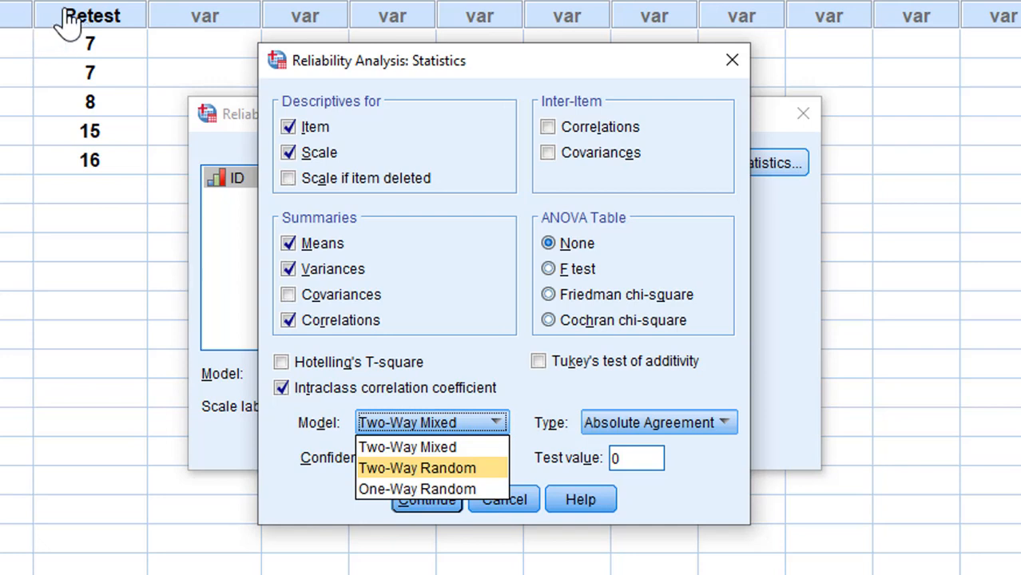
mouse_move(396, 476)
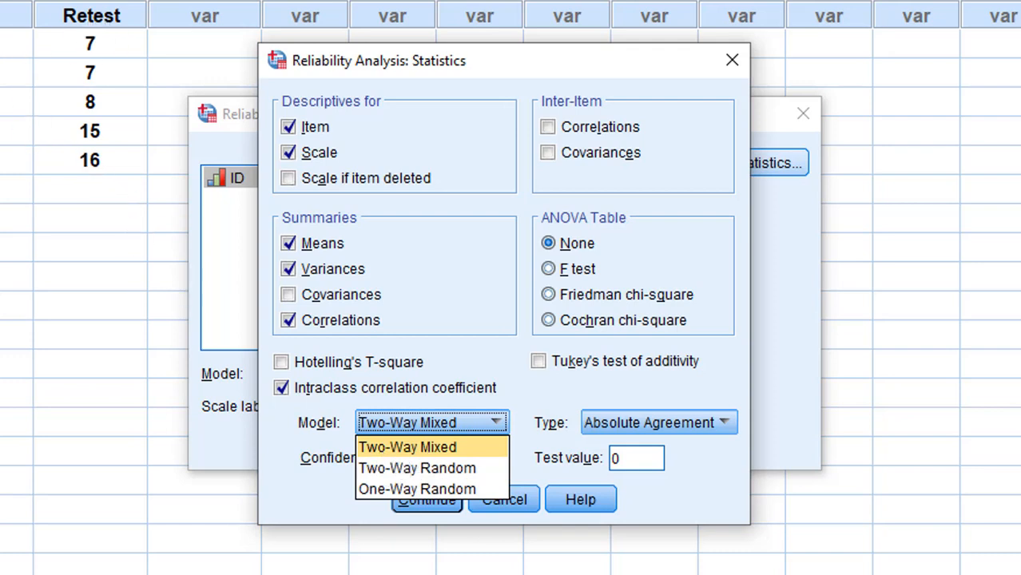
mouse_move(8, 45)
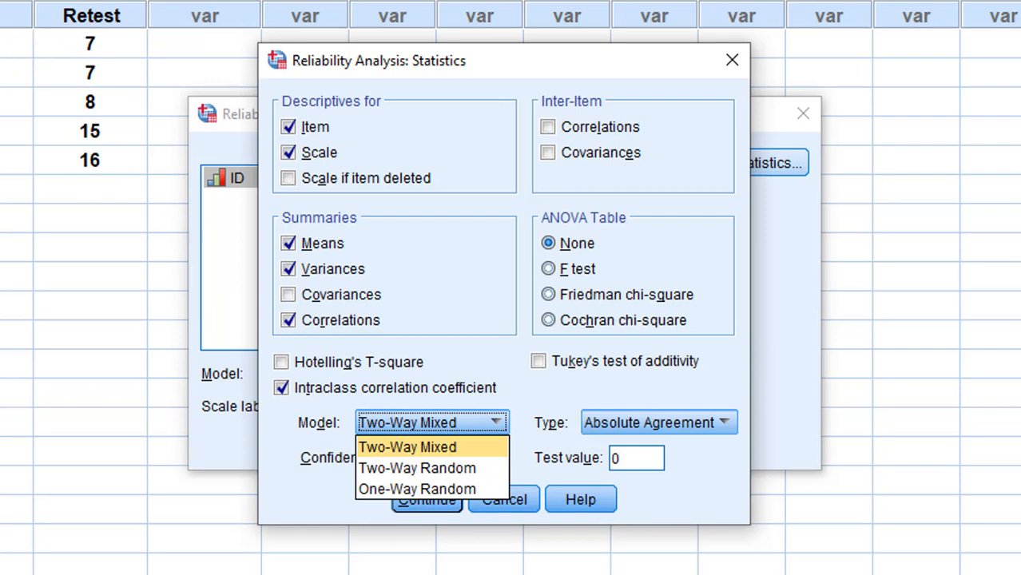
mouse_move(125, 150)
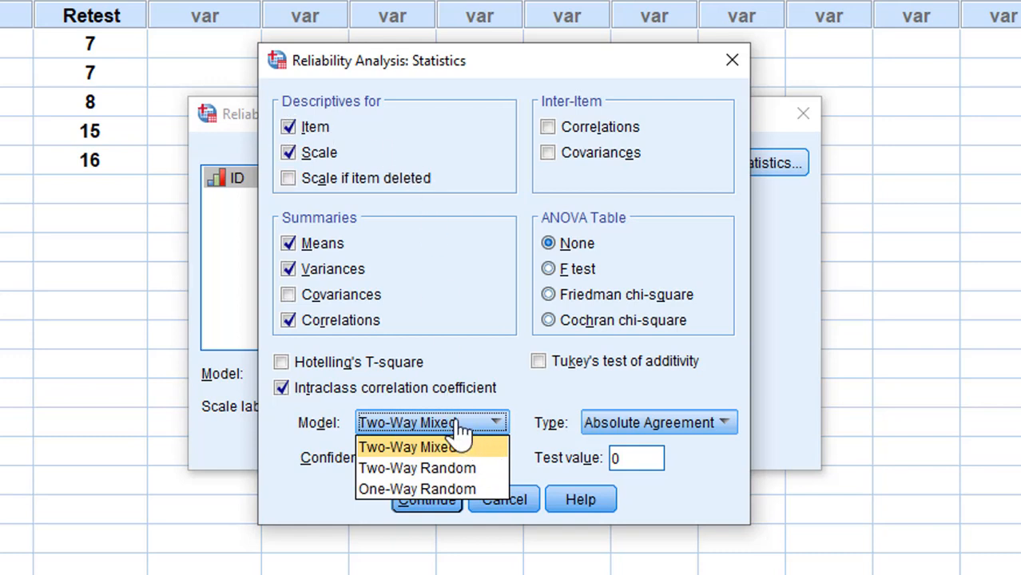
Step: Keep Absolute Agreement as the ICC type and confirm the statistics settings
left_click(418, 447)
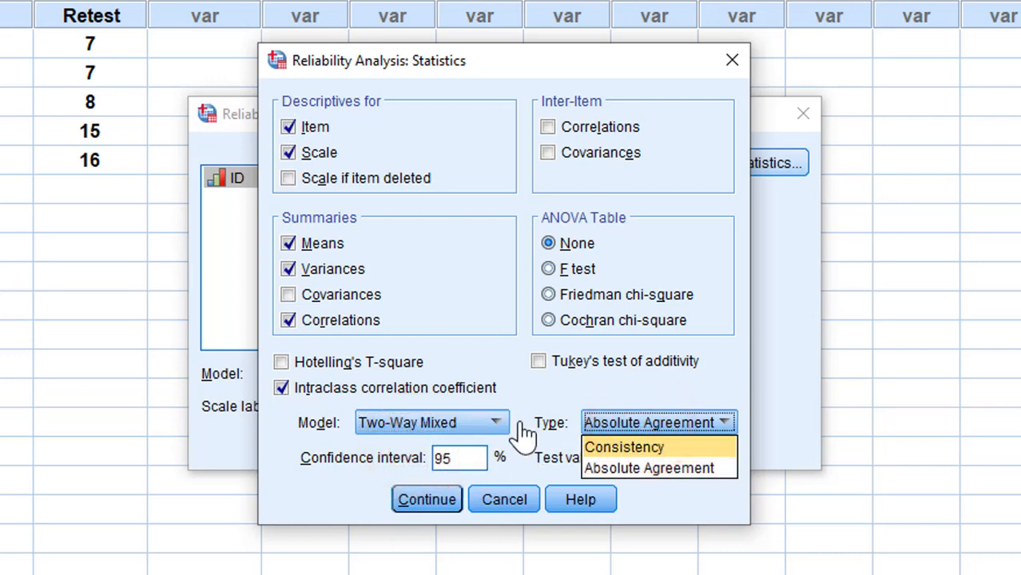
mouse_move(679, 470)
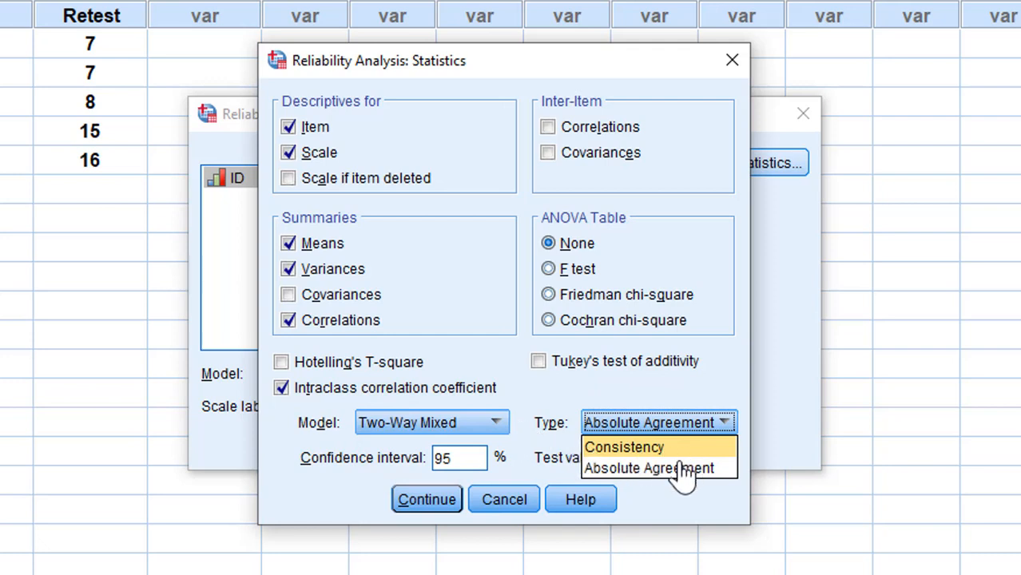
mouse_move(658, 468)
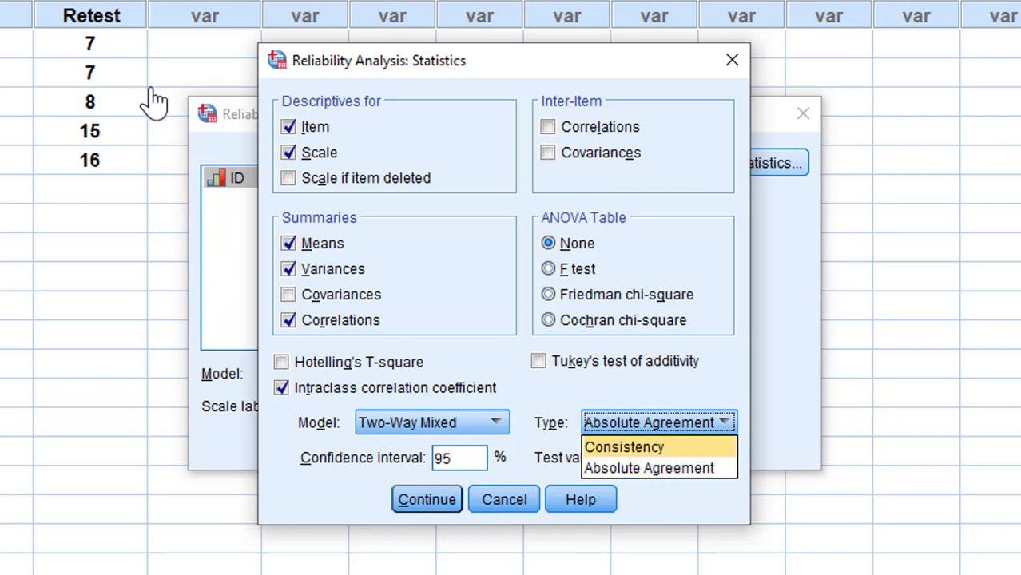
mouse_move(31, 96)
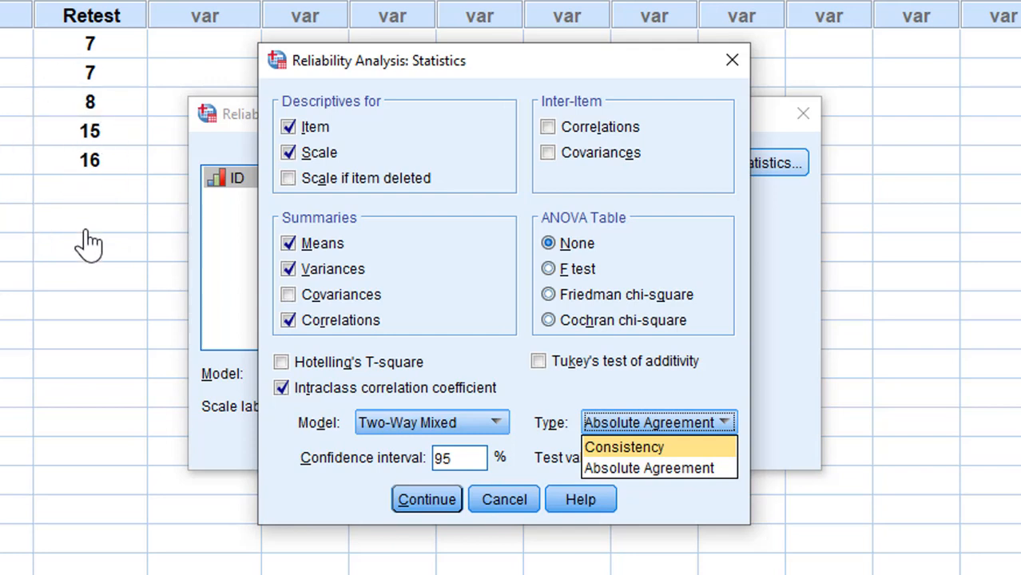
mouse_move(637, 466)
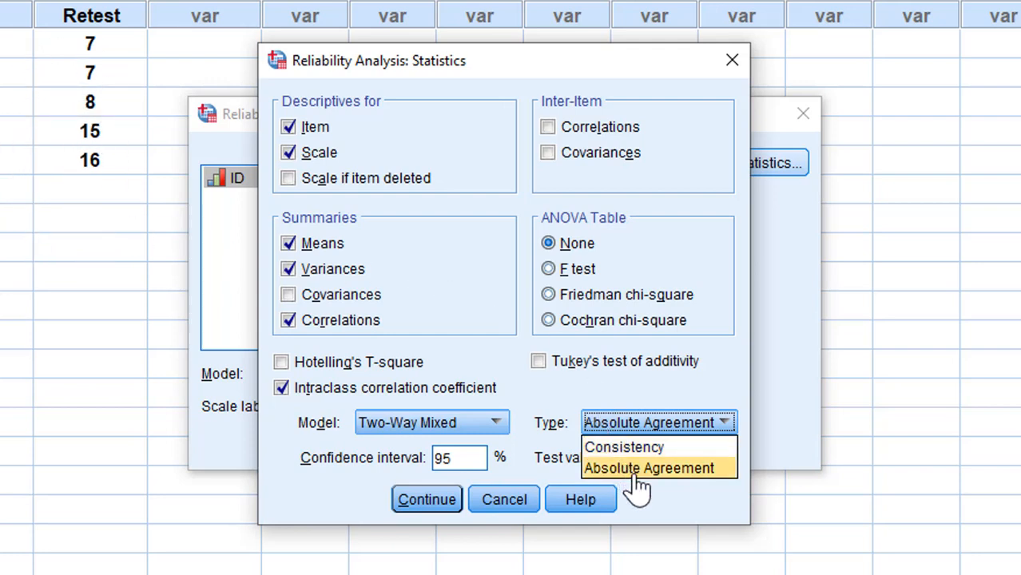
left_click(657, 468)
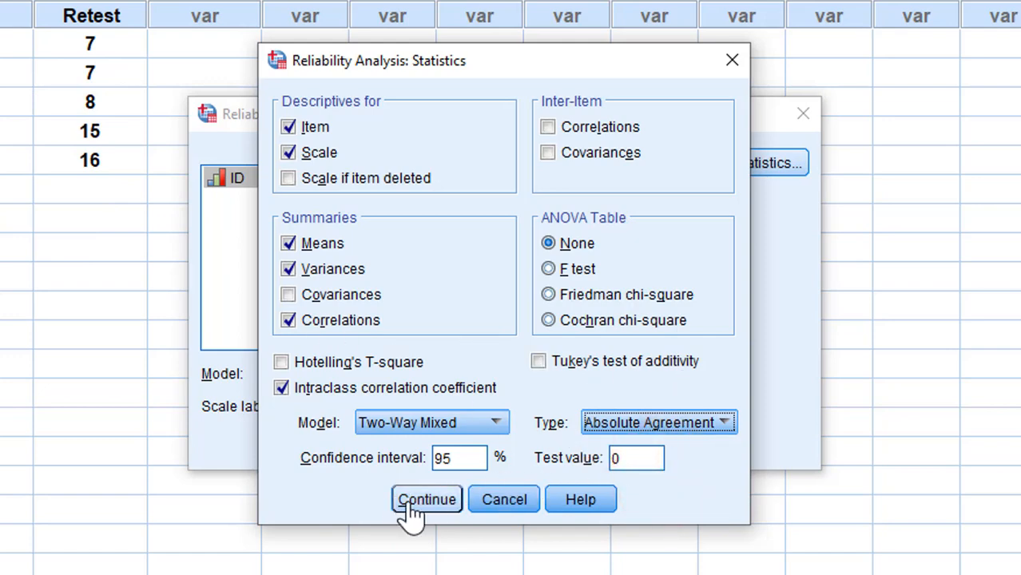
left_click(425, 498)
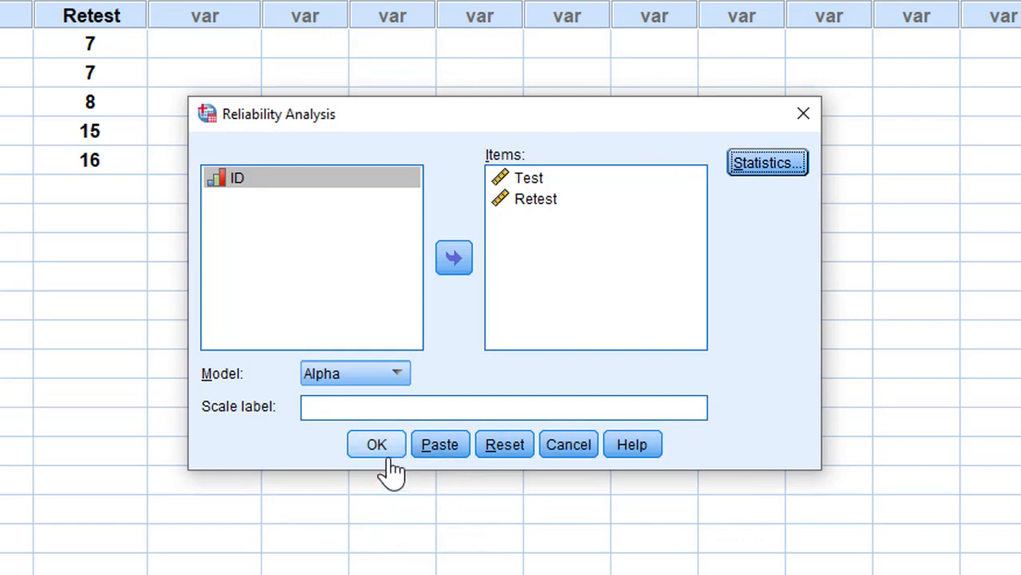
Step: Run the reliability analysis to get the ICC table with 1.000 single and average measures
left_click(376, 445)
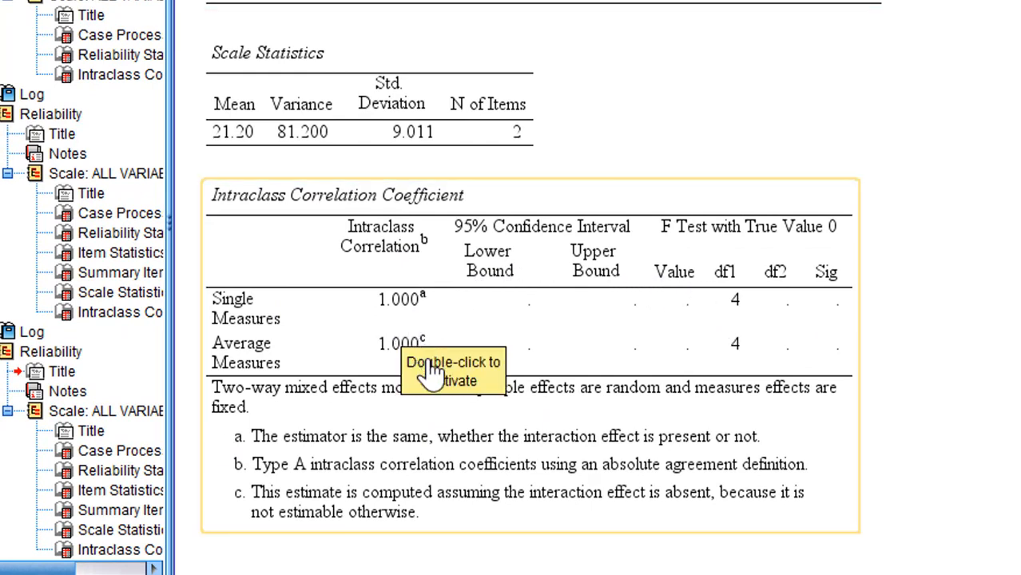
mouse_move(317, 358)
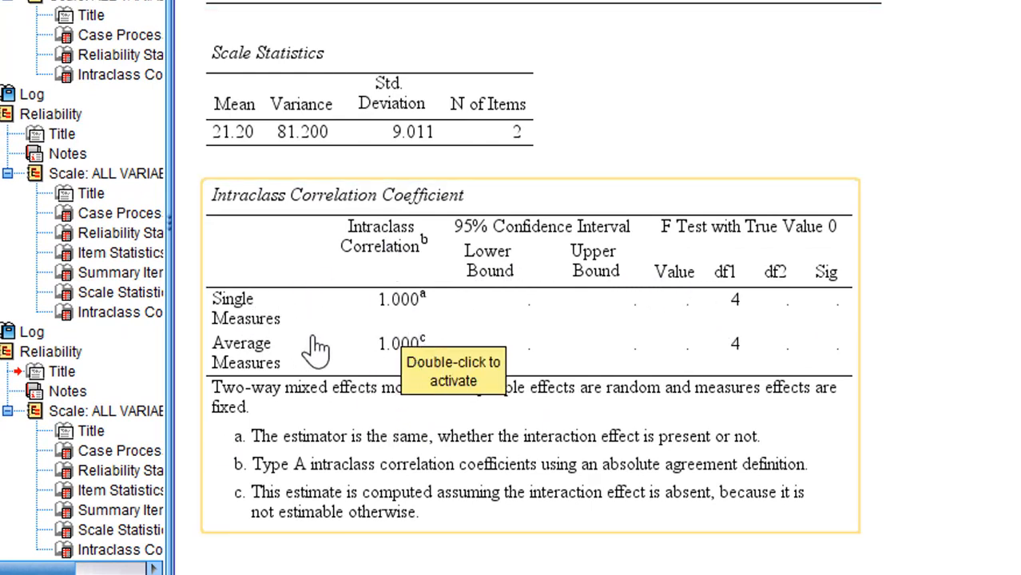
mouse_move(381, 287)
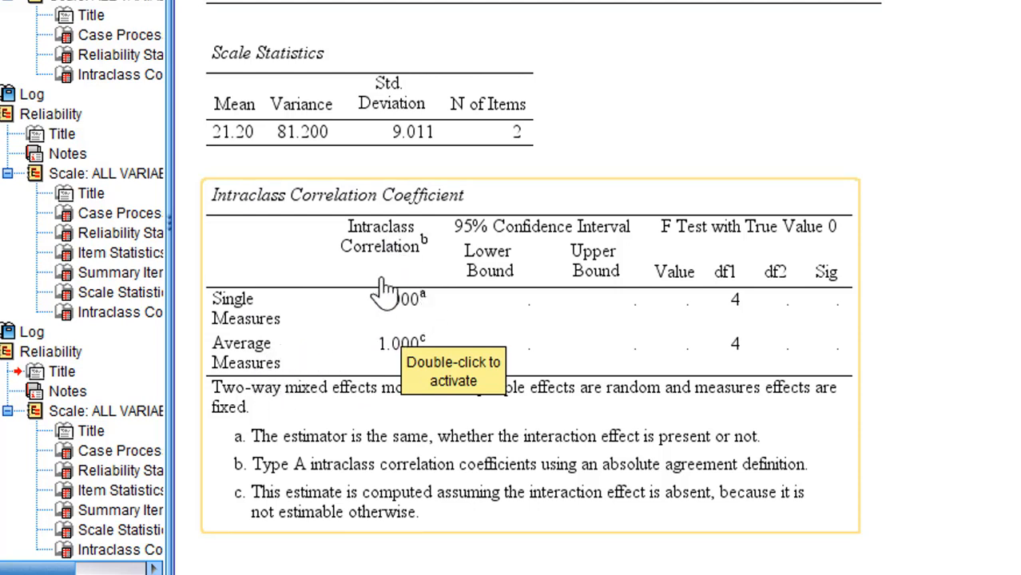
mouse_move(413, 331)
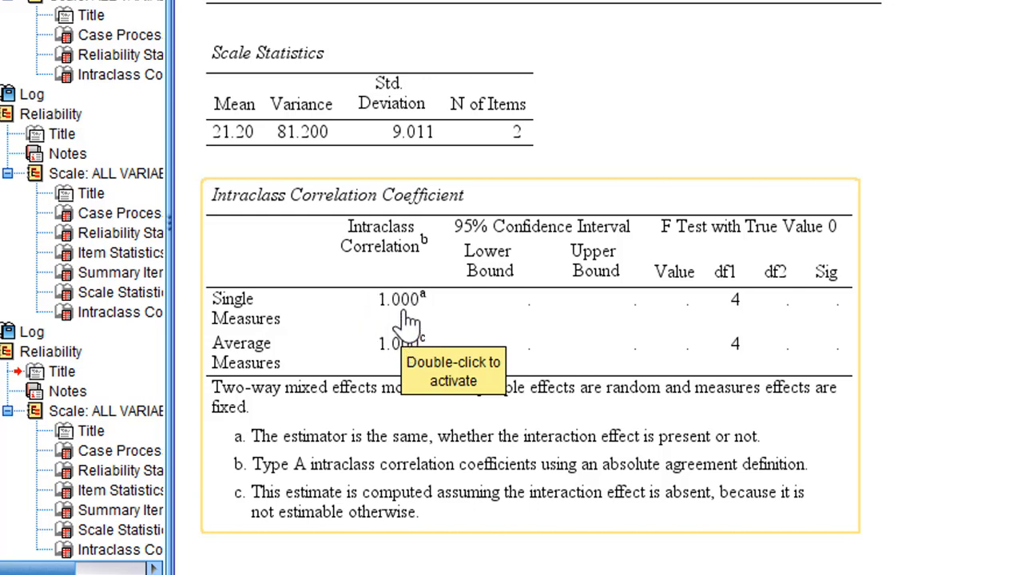
mouse_move(425, 462)
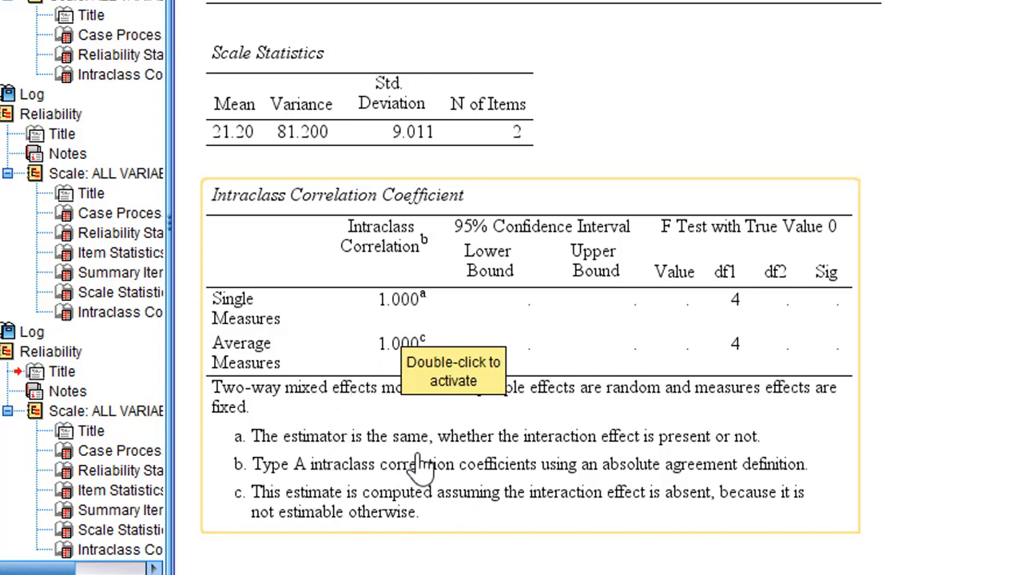